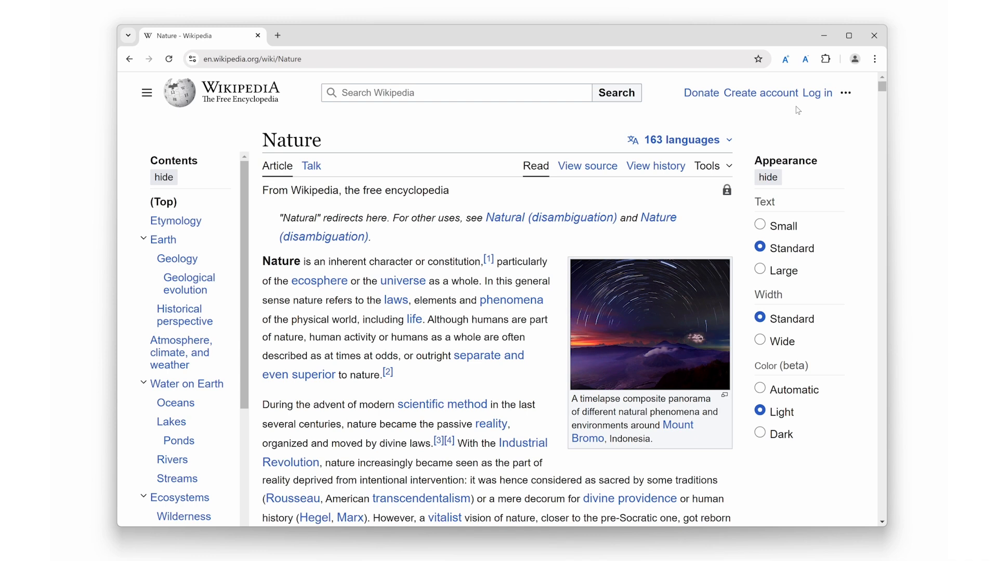
mouse_move(803, 86)
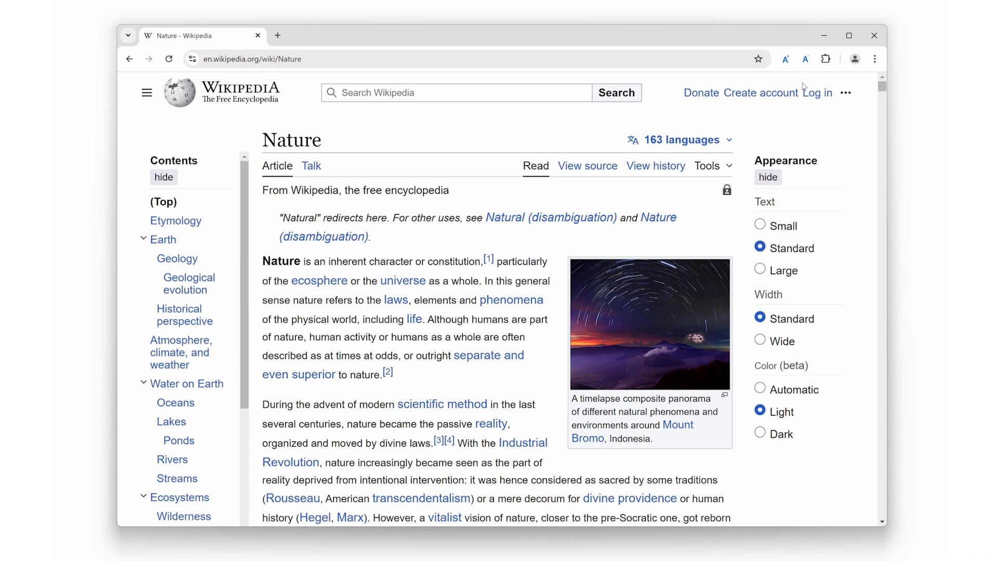
Step: Shrink the Wikipedia Nature article text two steps with the extension's A-minus toolbar button
click(804, 58)
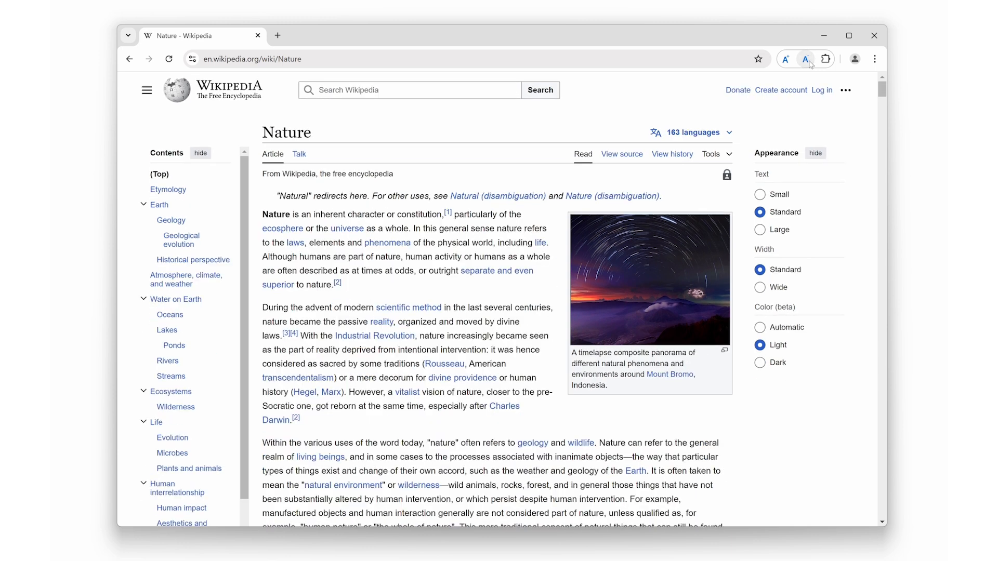
click(786, 59)
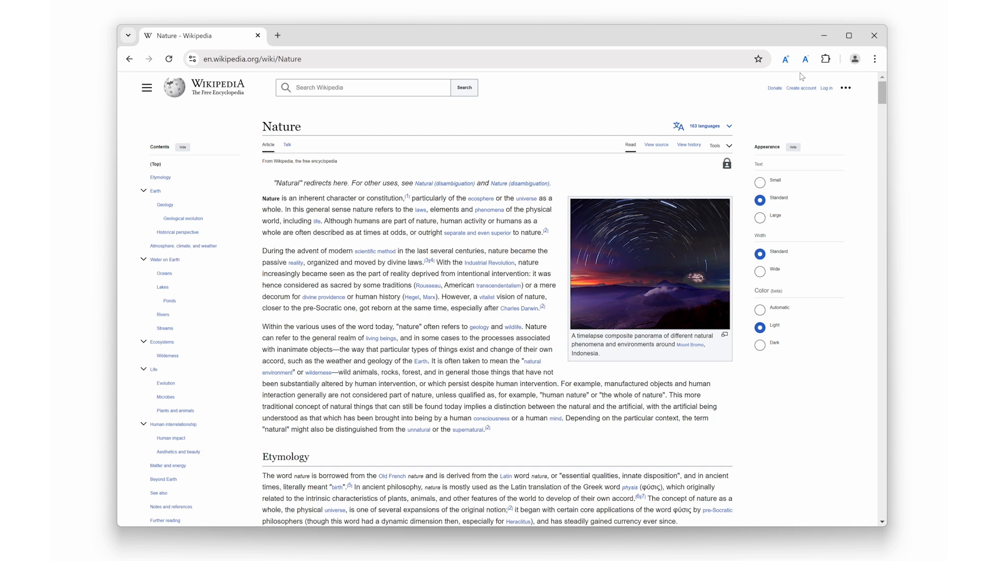
mouse_move(804, 68)
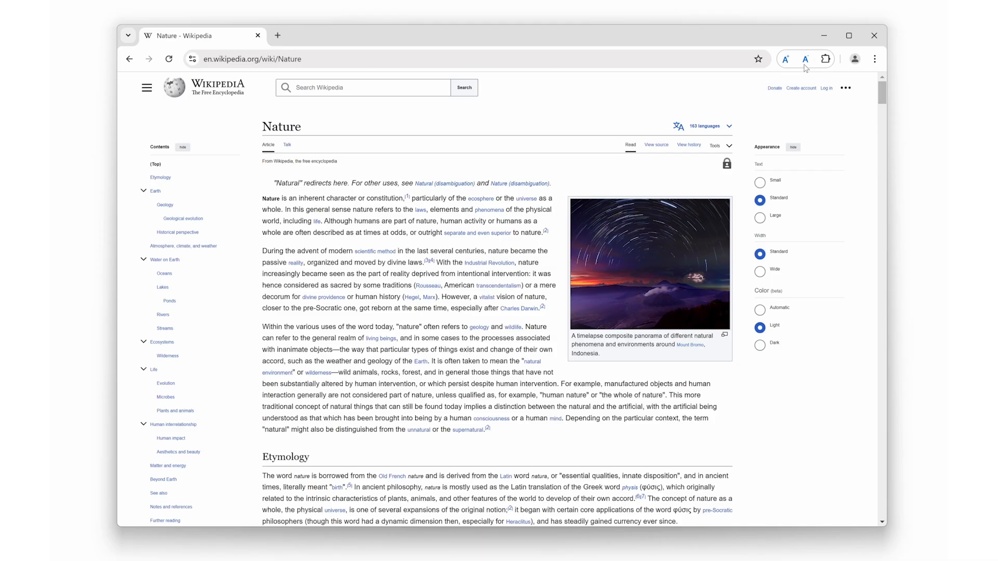